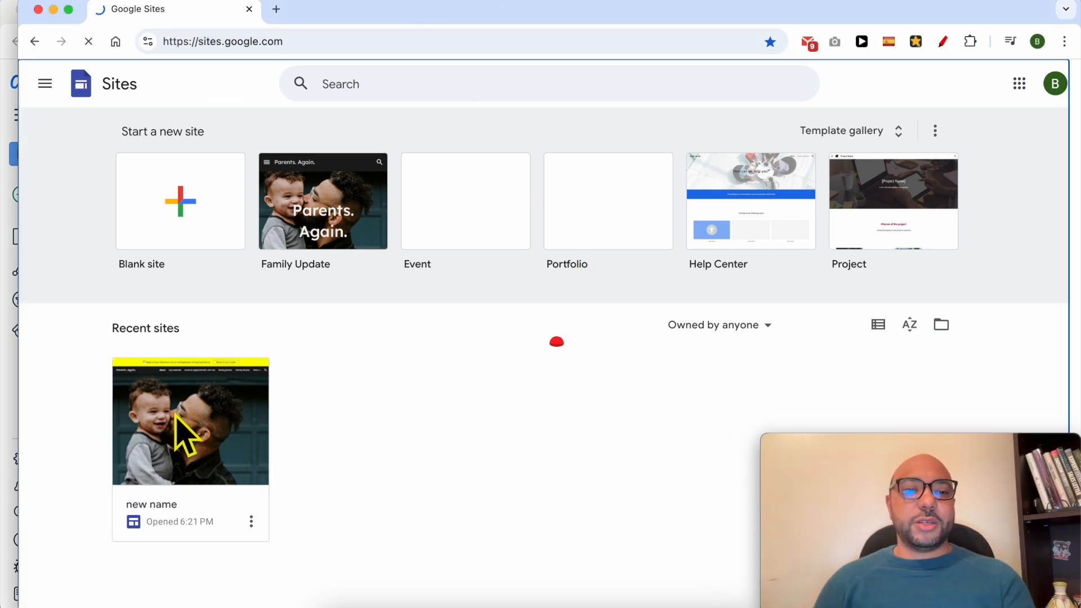
Step: Open the 'new name' site from Recent sites for editing
click(190, 422)
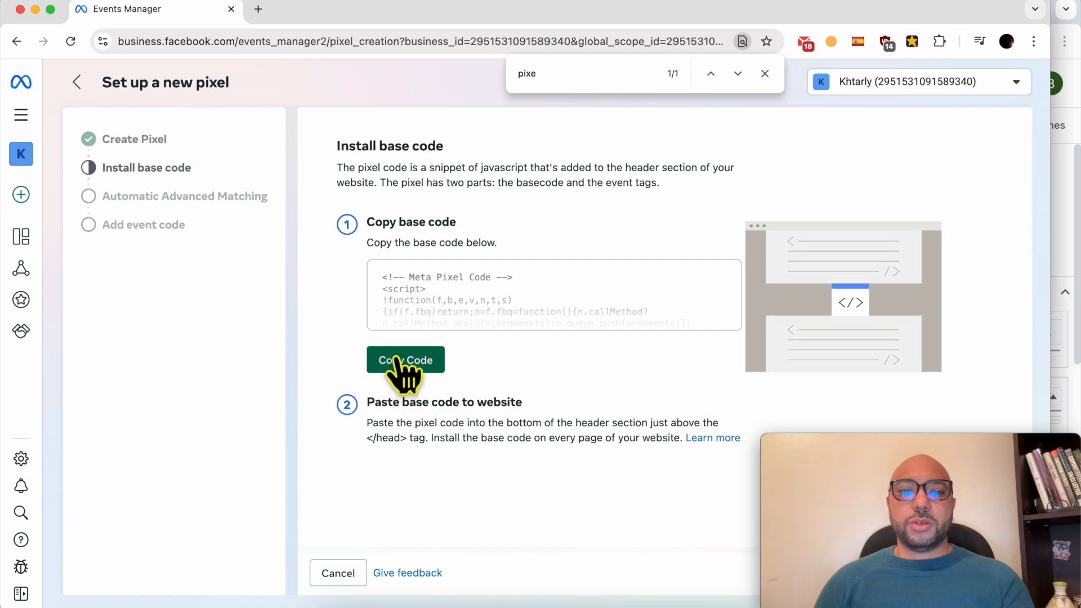
Step: Copy the Meta Pixel base code and highlight the paste-to-website instructions
click(404, 359)
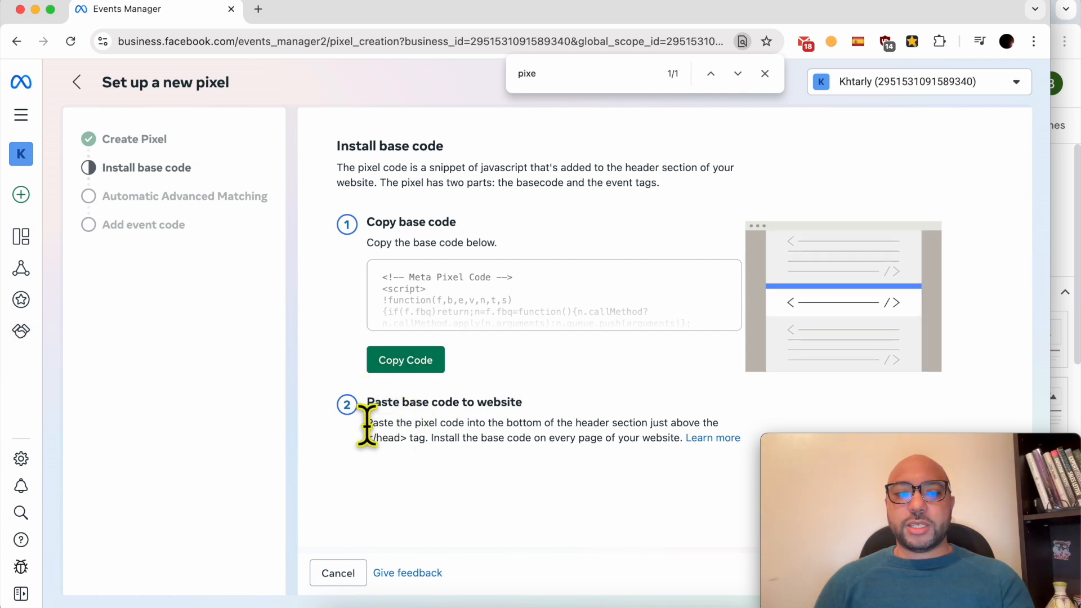
drag(367, 422, 462, 422)
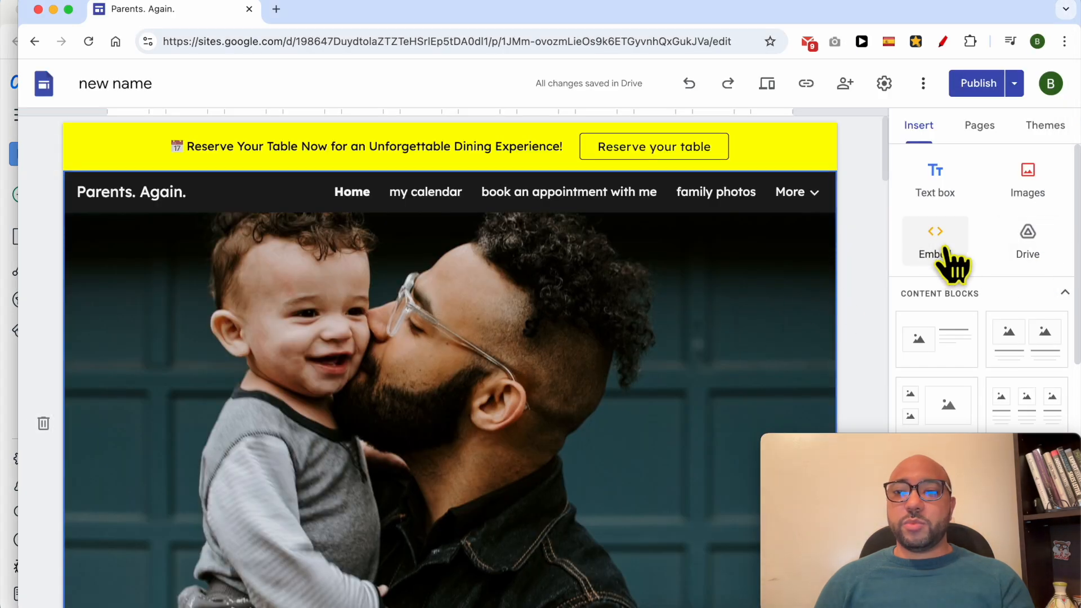
Step: Insert an Embed-code block into the home page and select it
click(935, 241)
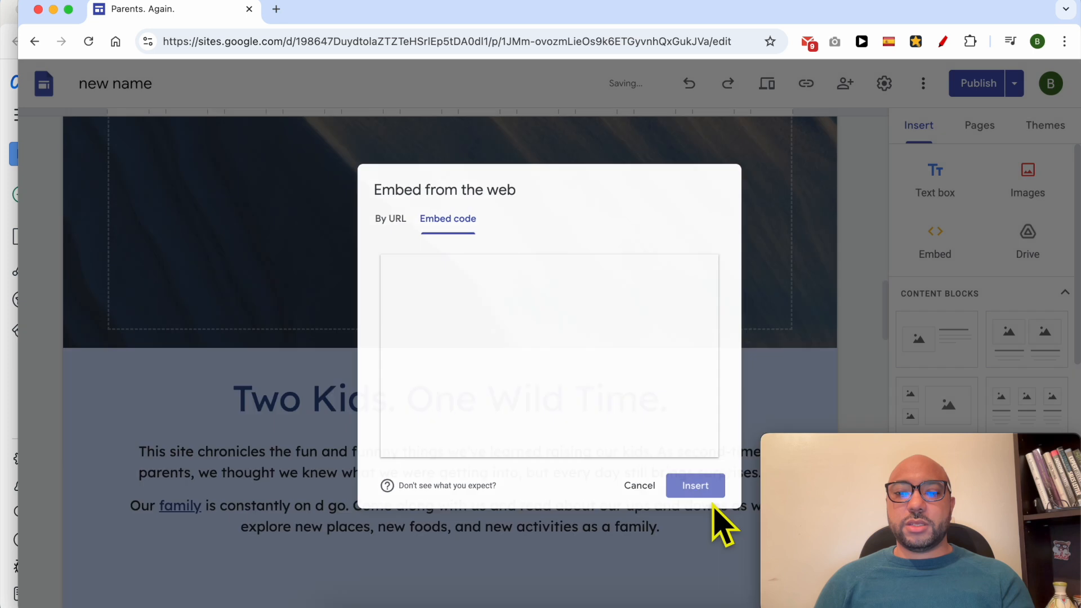
click(695, 484)
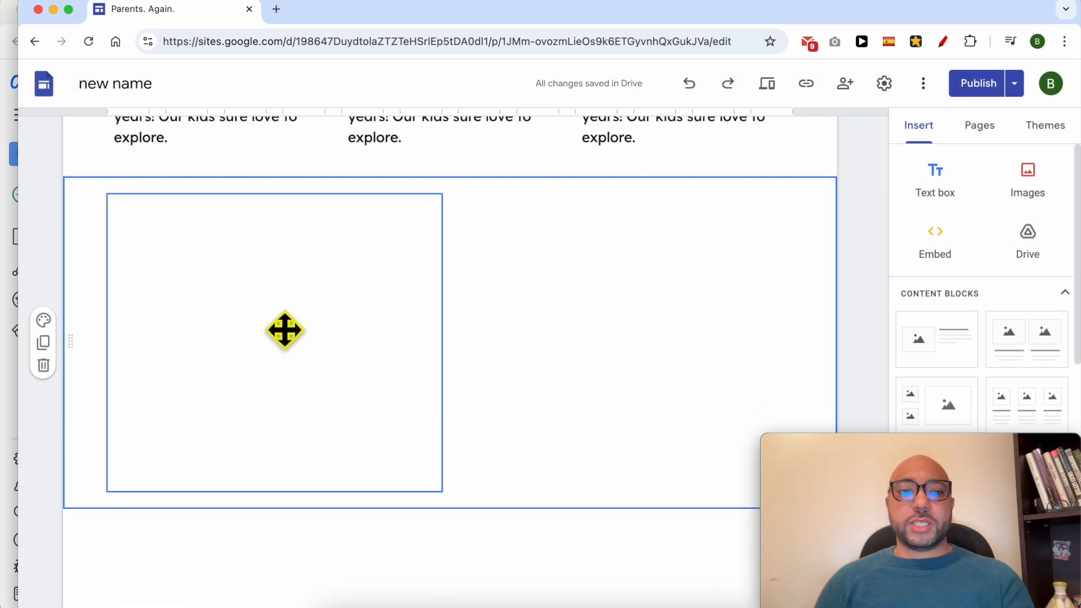
click(274, 342)
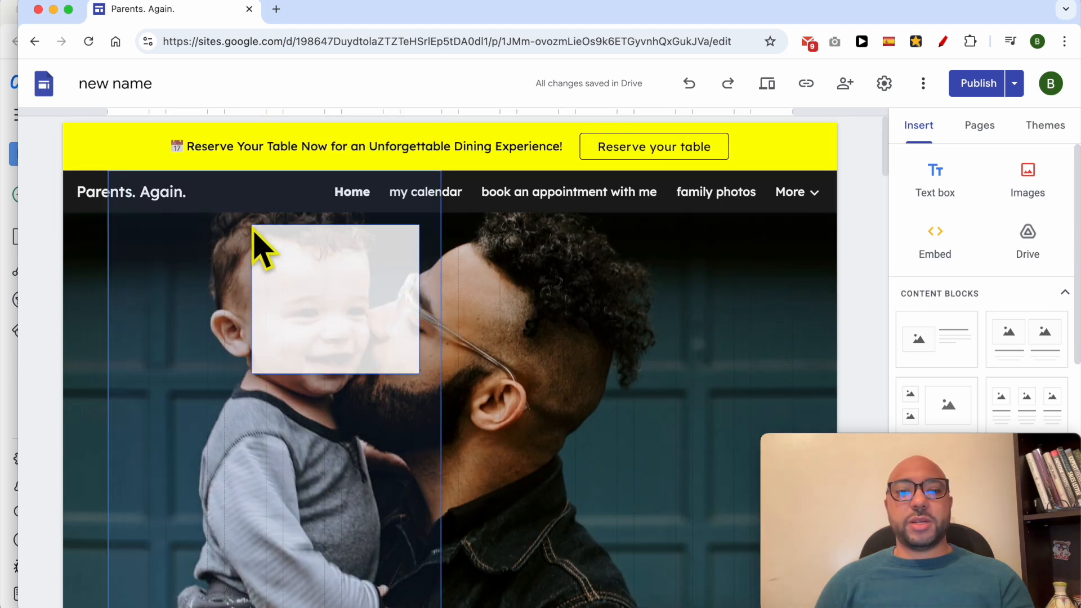
Step: Move the embed block into the header area and confirm the pasted Meta Pixel code
drag(262, 248, 172, 279)
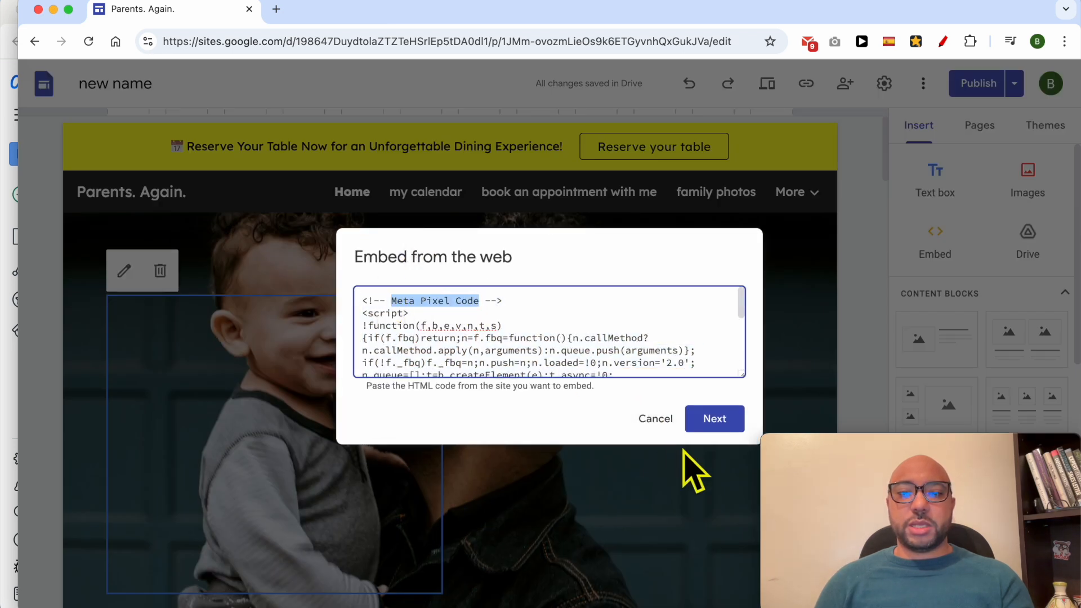
click(654, 419)
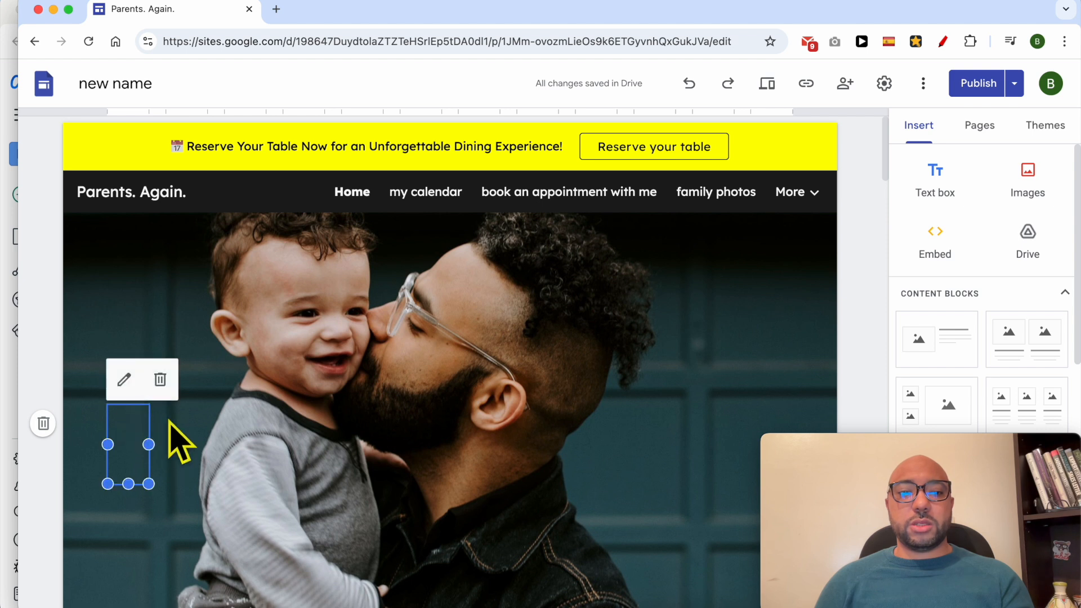
click(207, 445)
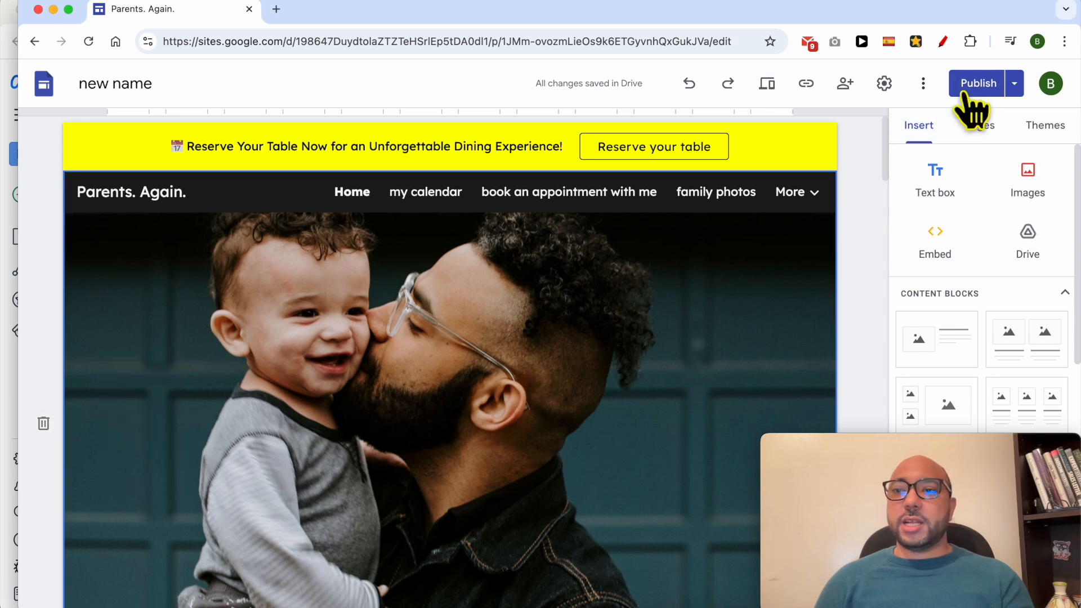
Step: Publish the site changes and view the live published site in a new tab
click(977, 83)
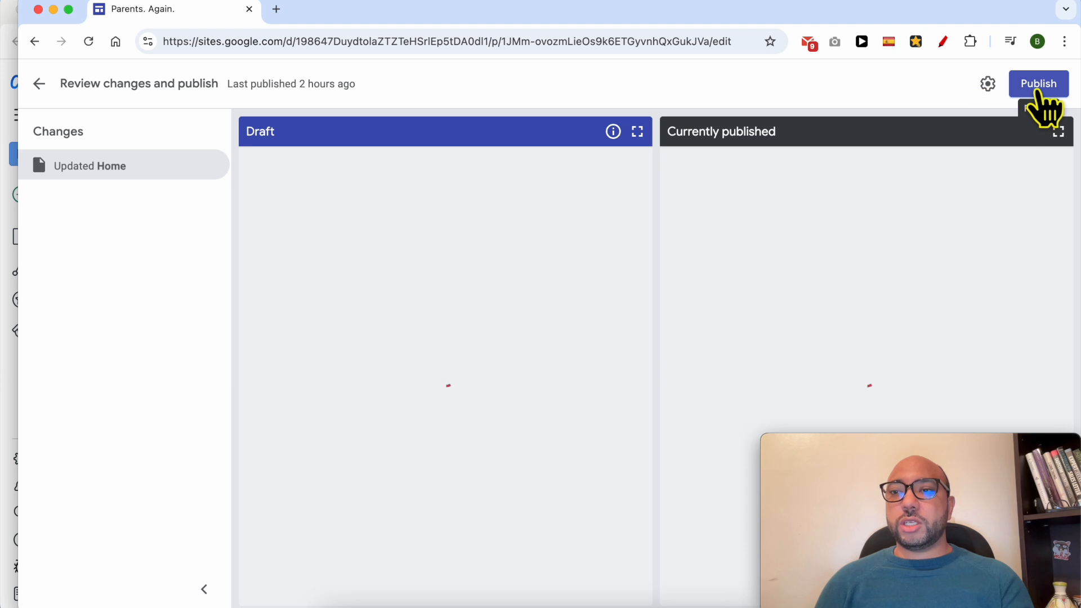
click(1038, 83)
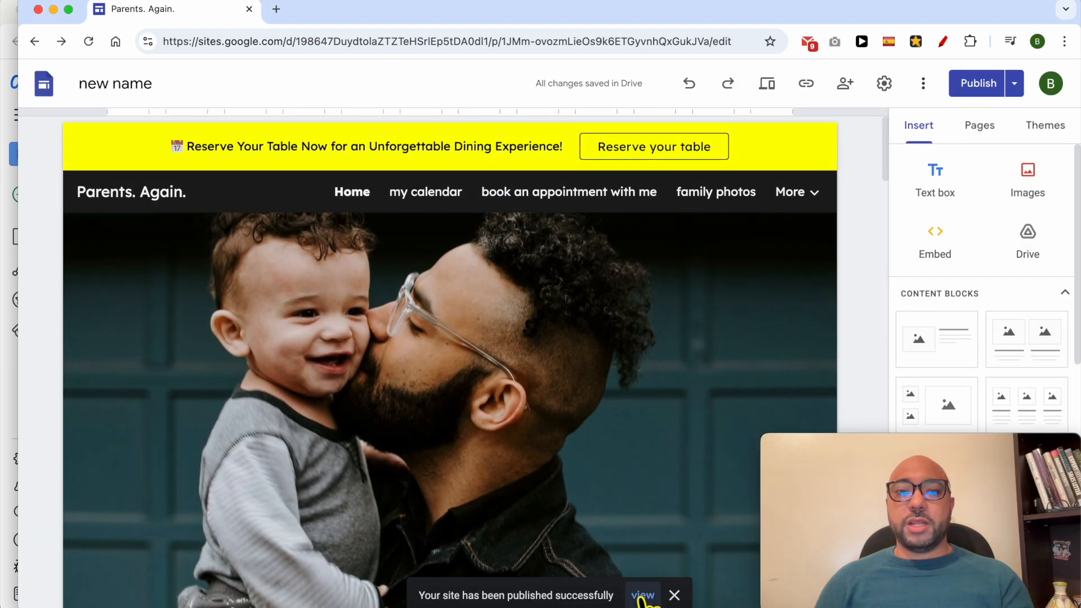
click(642, 595)
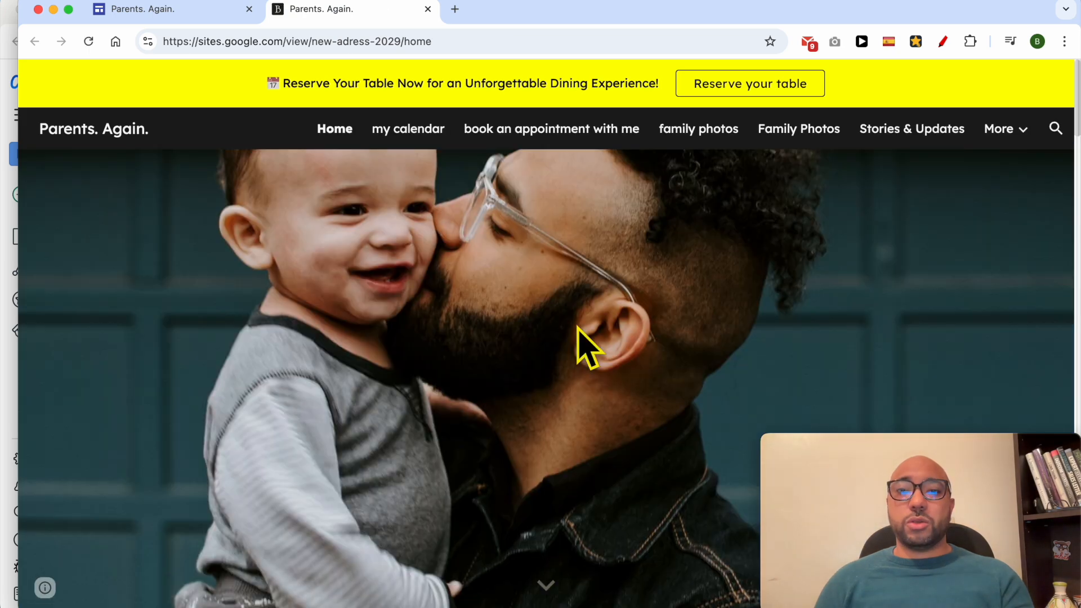
mouse_move(583, 338)
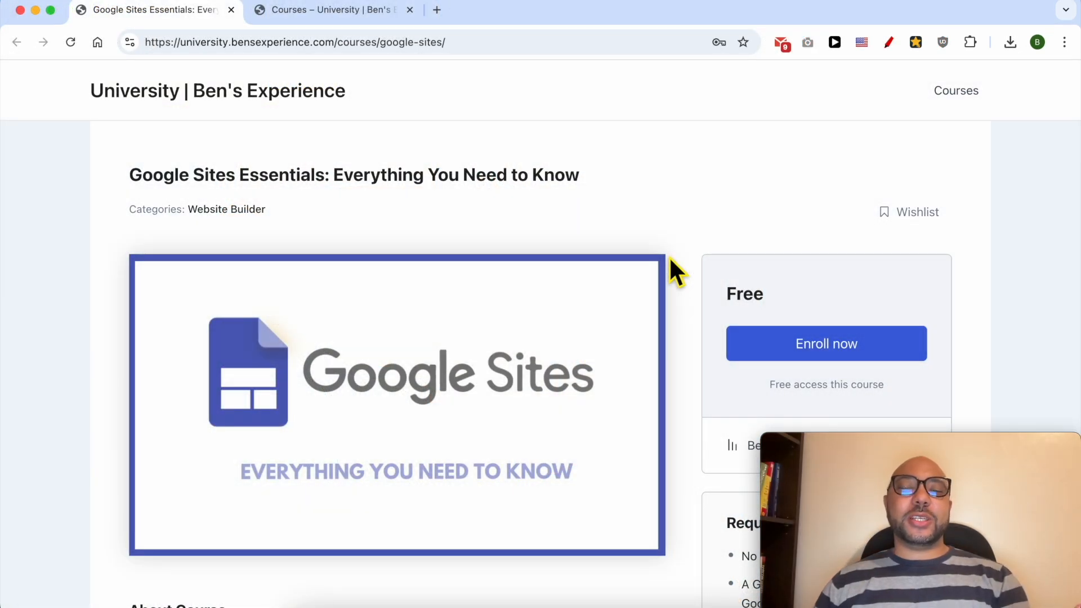
mouse_move(138, 196)
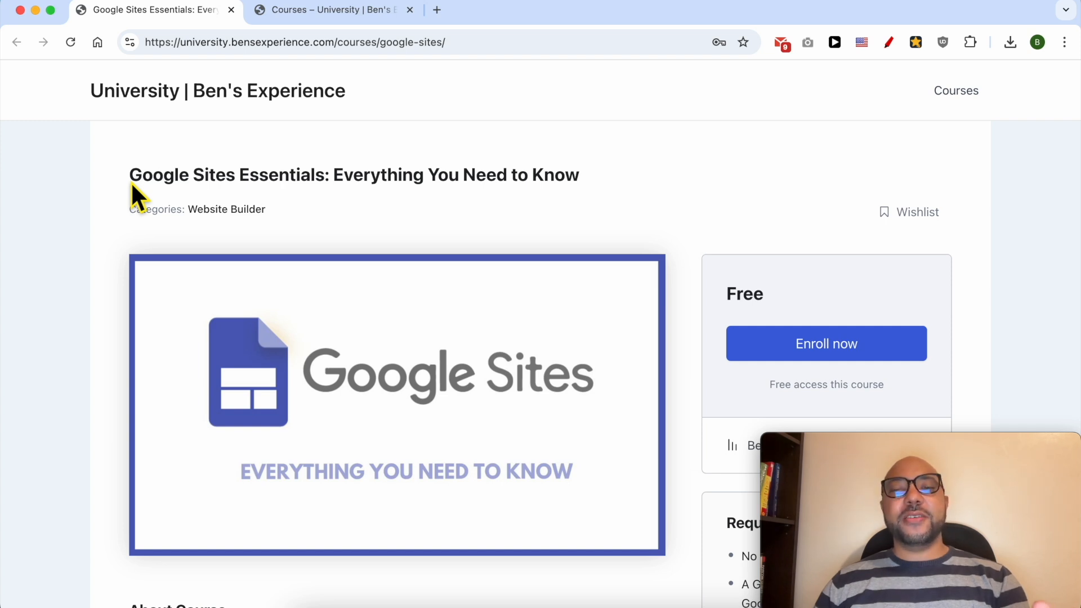
mouse_move(118, 248)
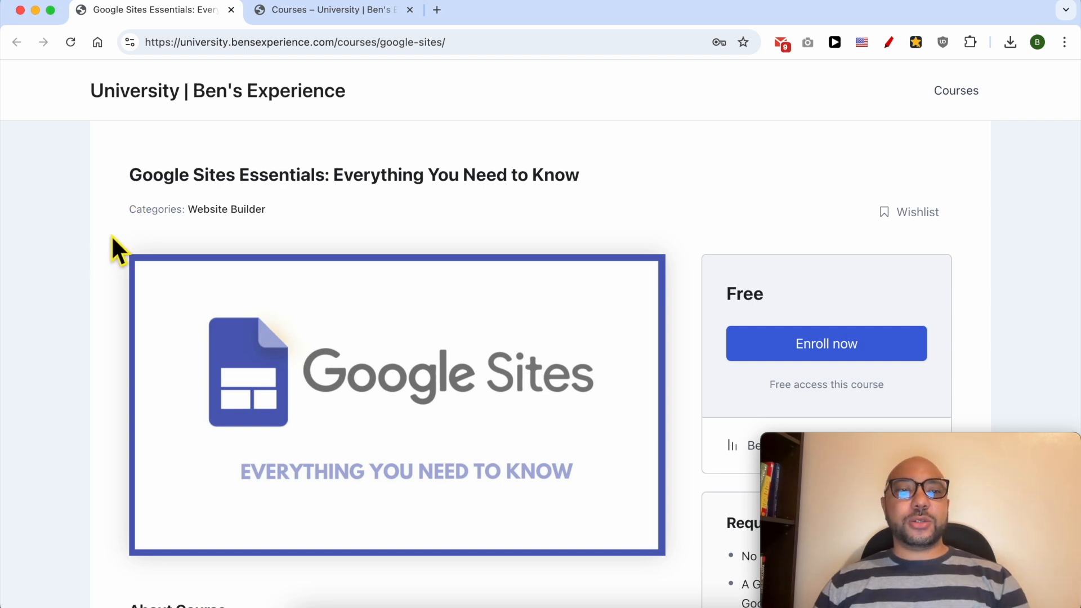
Step: Expand the Building Content and Additional Features lesson lists on the Google Sites course page
scroll(down, 3)
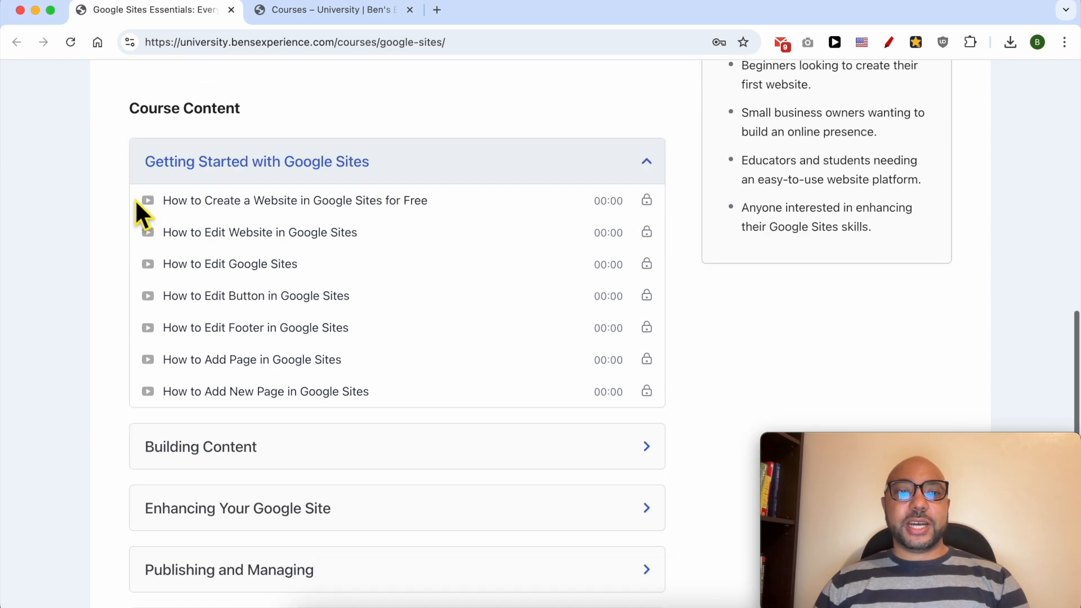
scroll(down, 3)
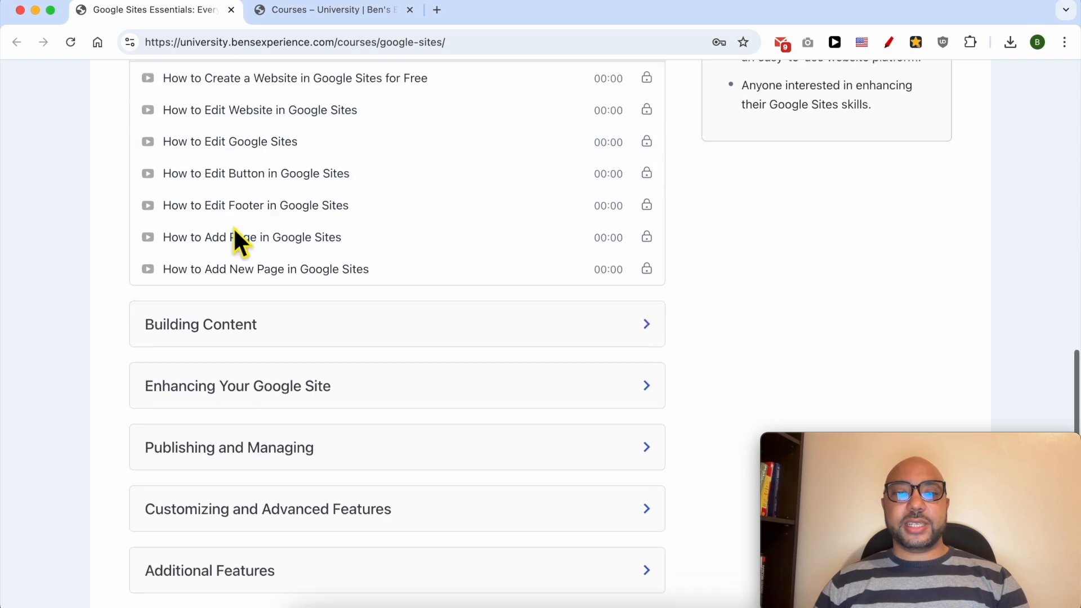
click(397, 324)
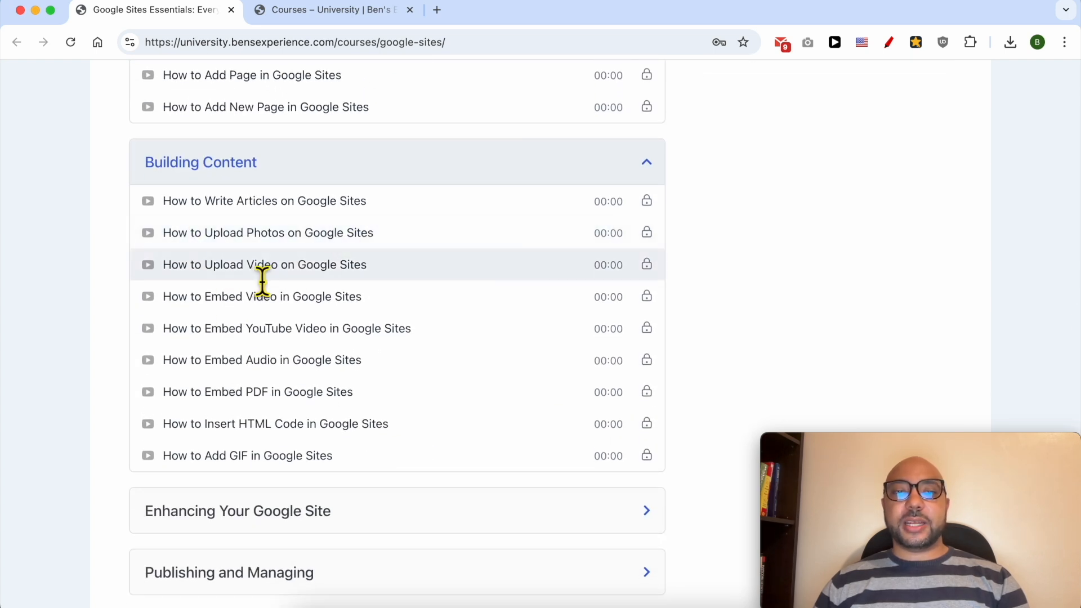
scroll(down, 3)
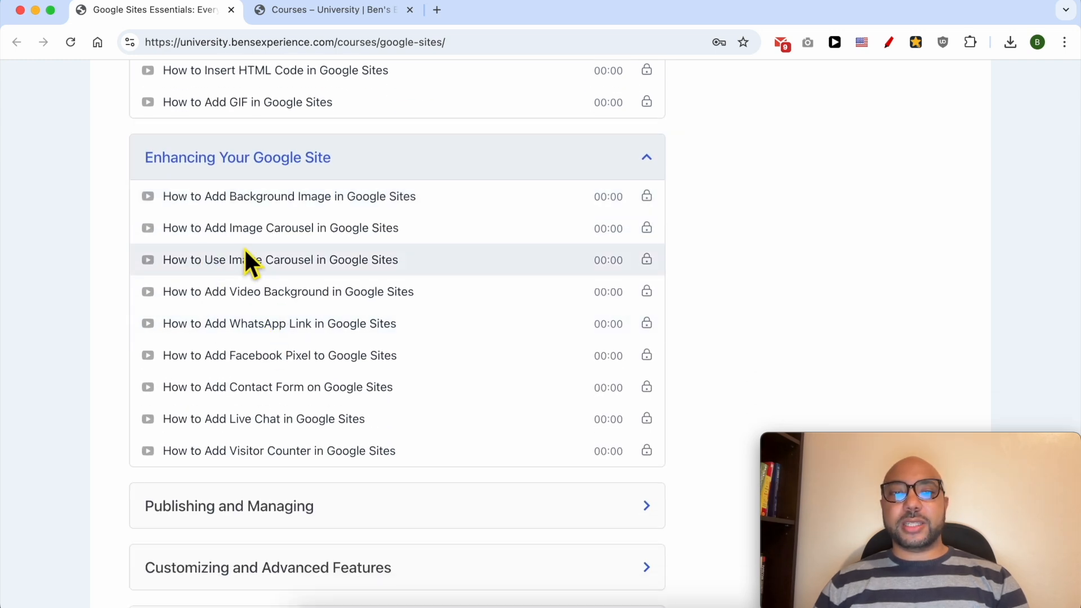
scroll(down, 3)
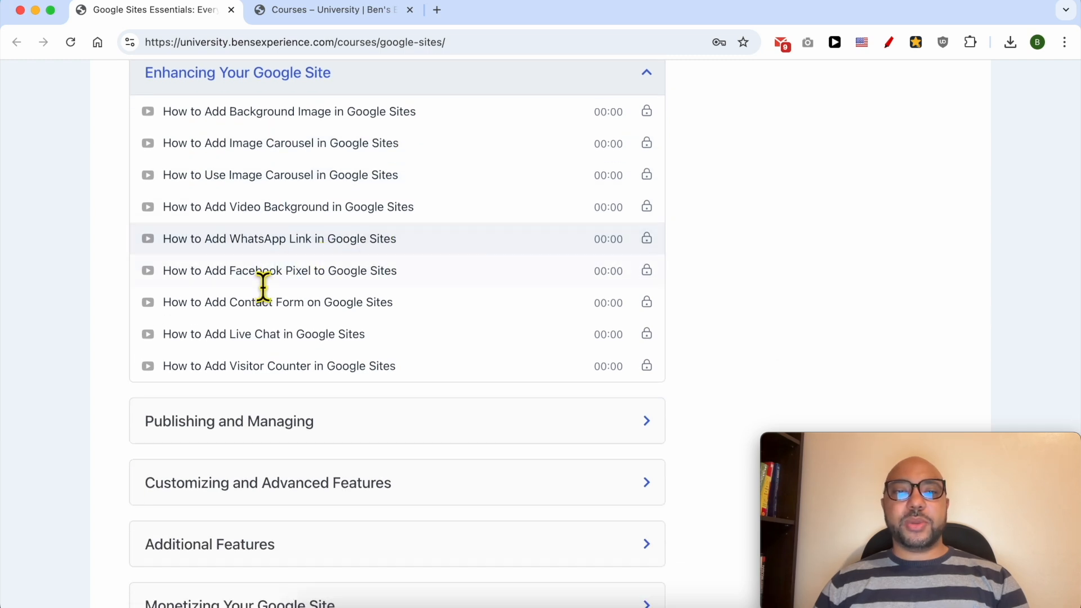
scroll(down, 3)
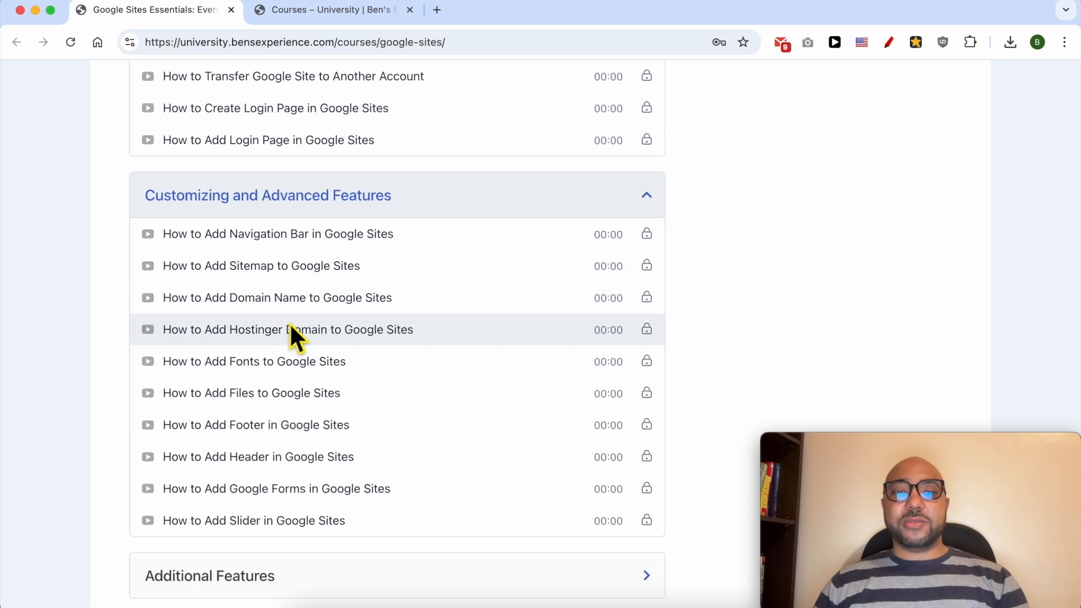
scroll(down, 3)
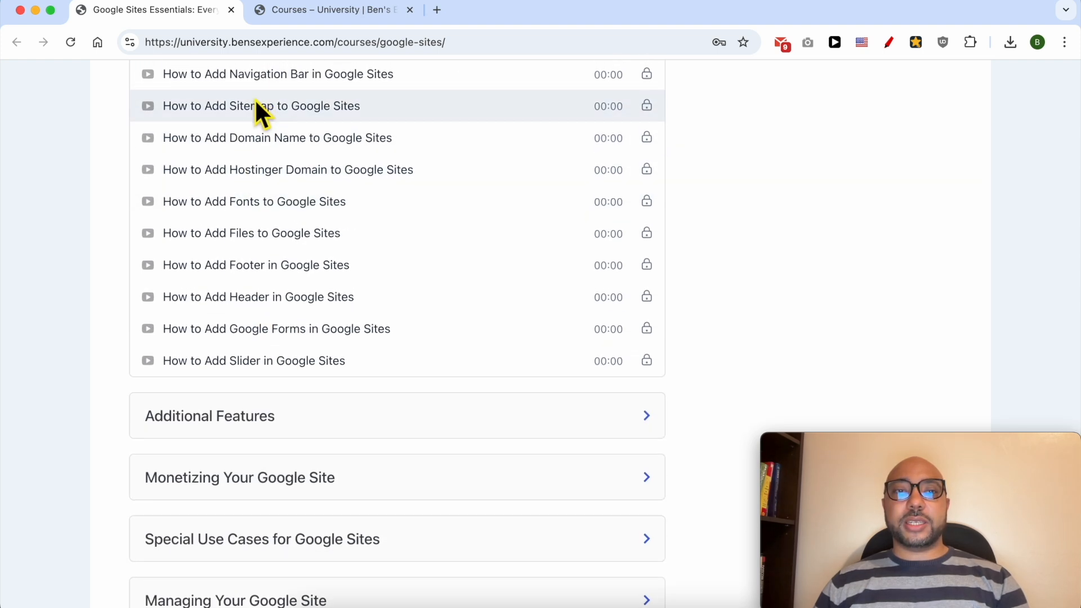
scroll(down, 3)
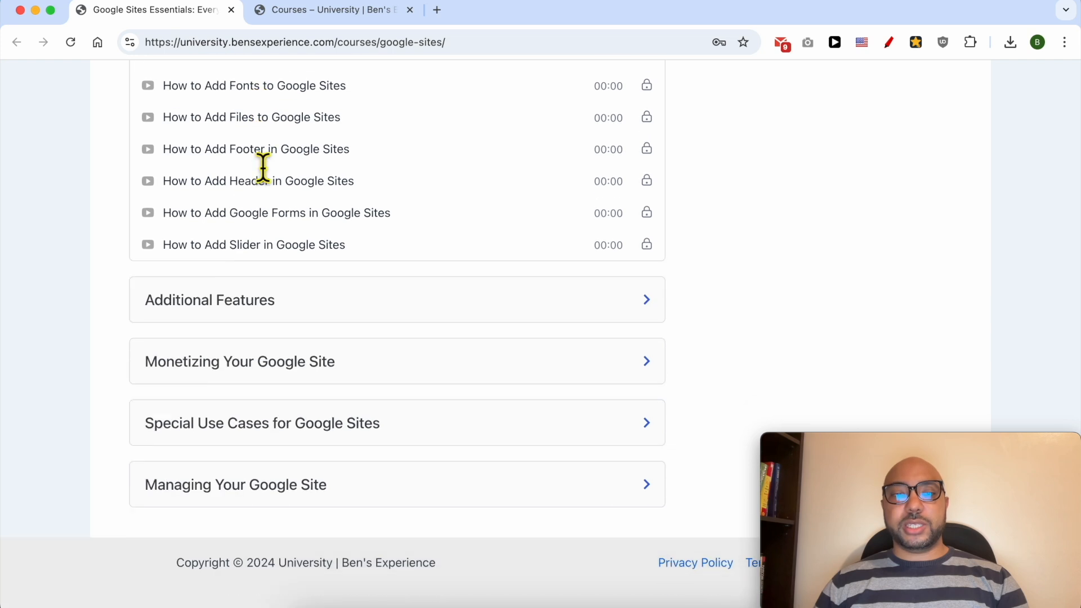
click(209, 300)
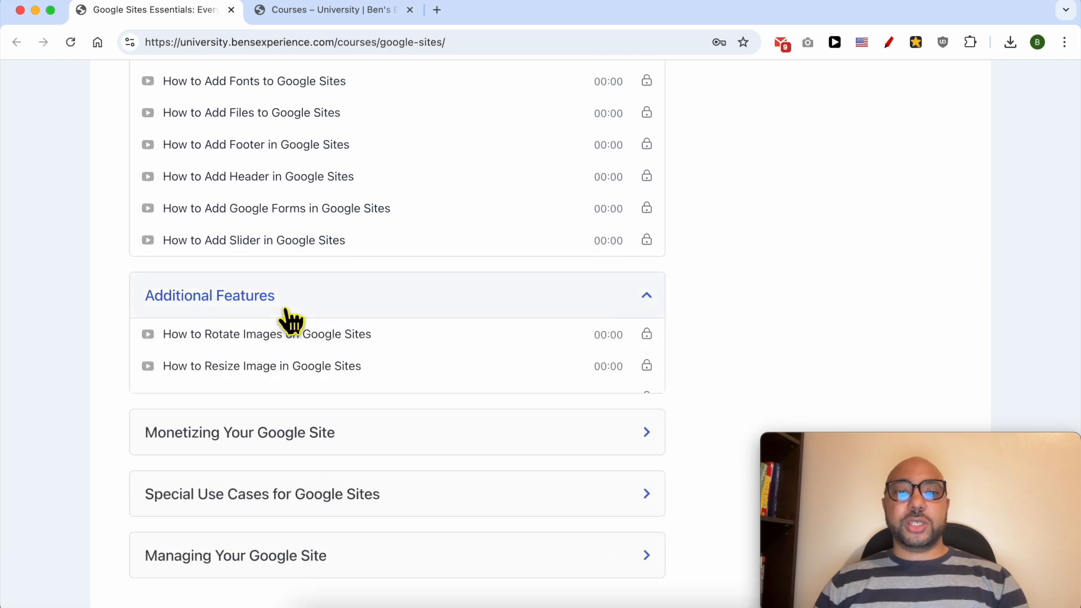
scroll(down, 3)
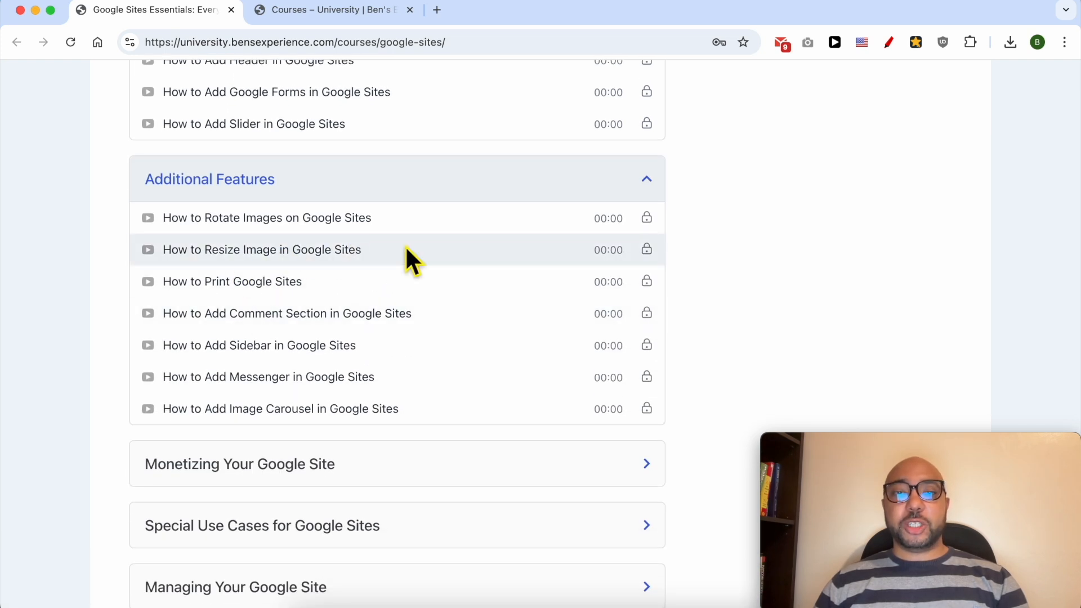
mouse_move(310, 281)
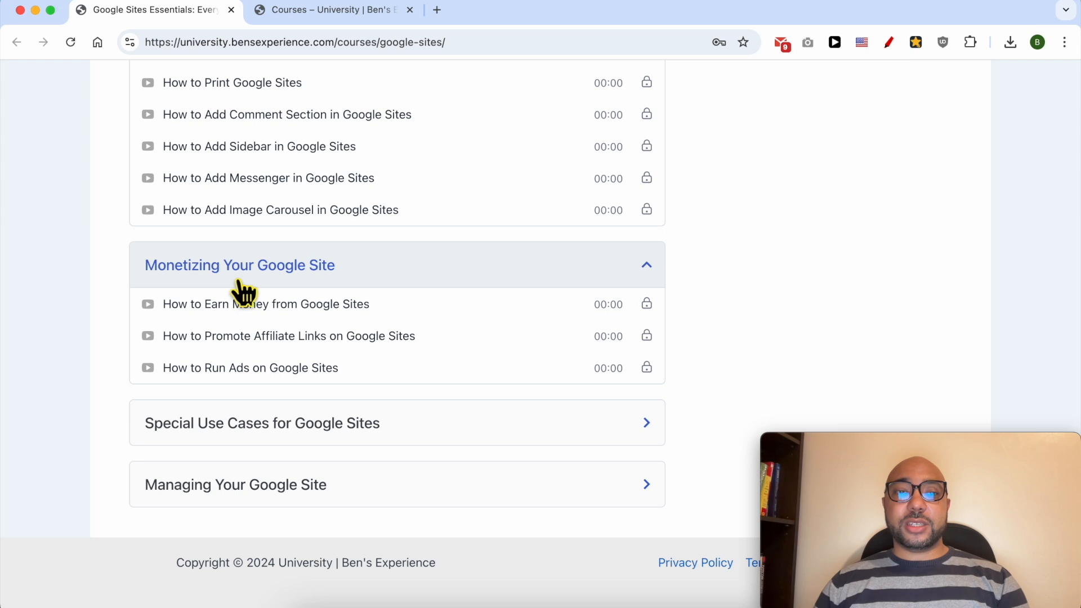
mouse_move(214, 333)
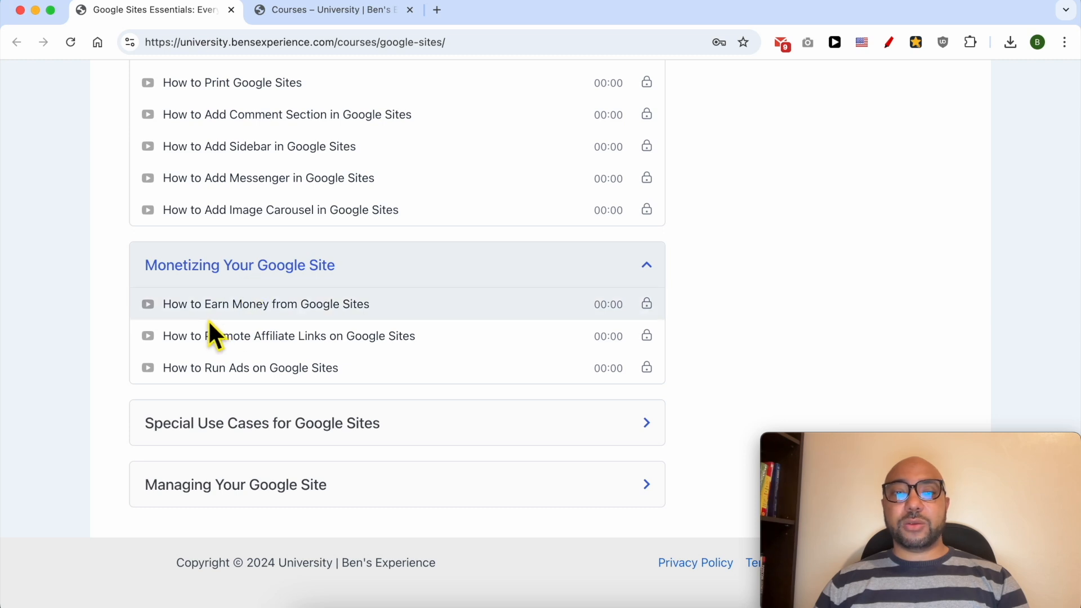
mouse_move(328, 384)
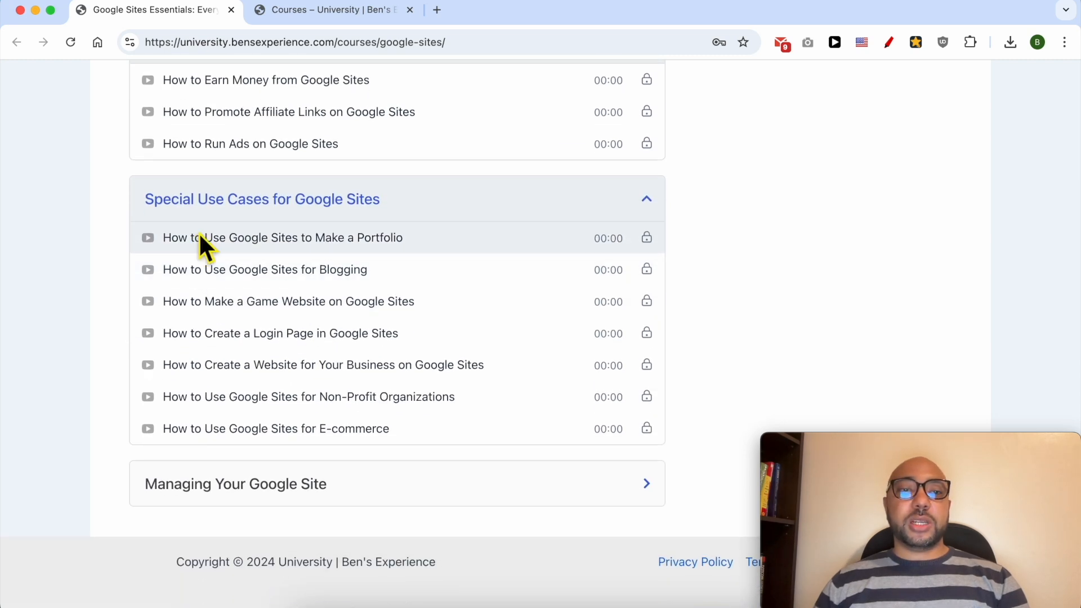
mouse_move(328, 276)
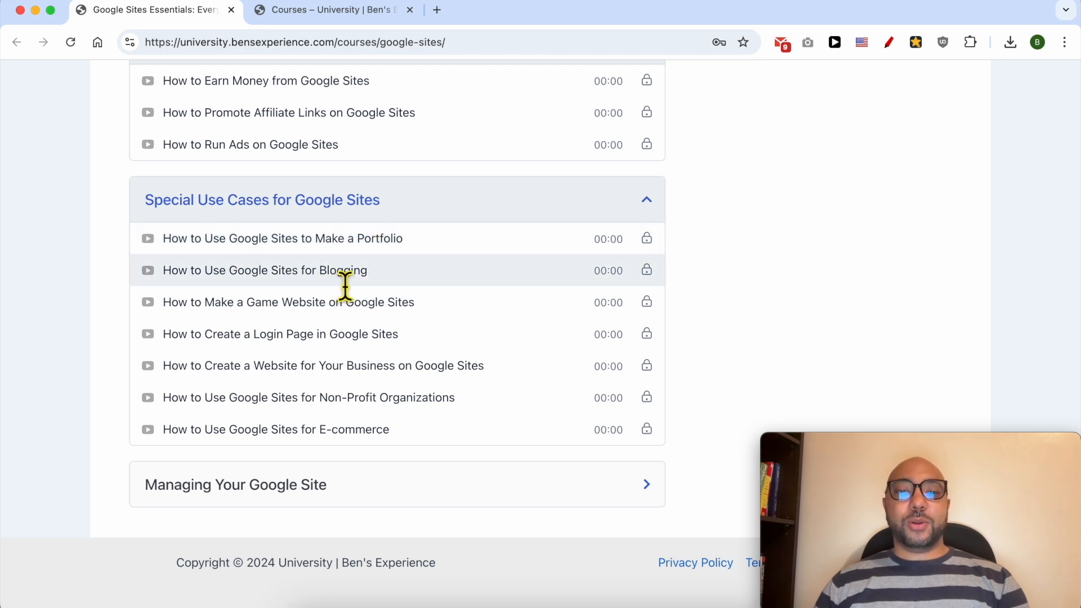
mouse_move(279, 348)
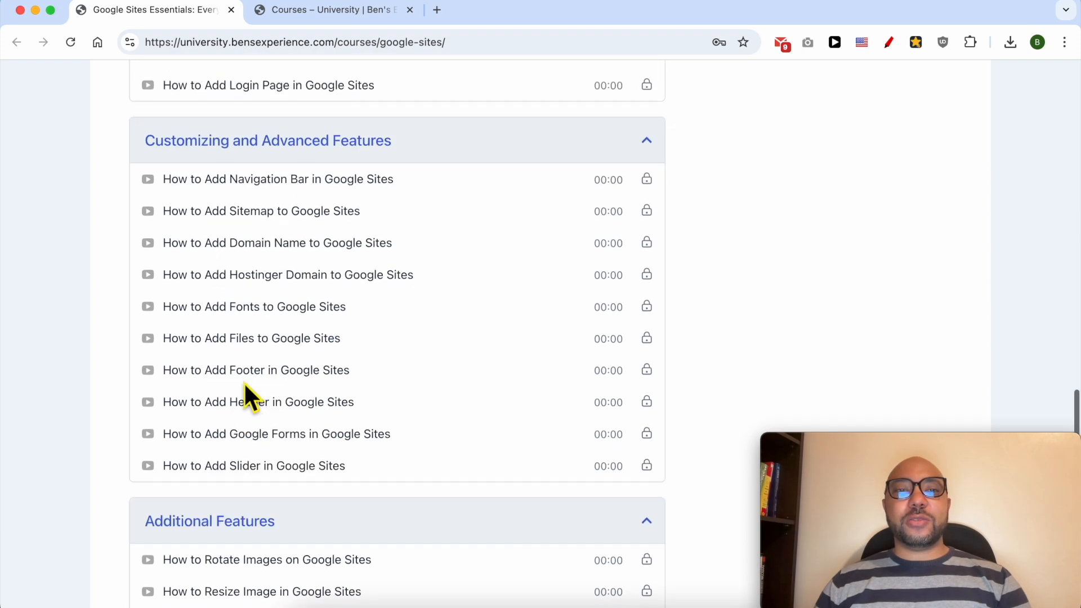
Step: Switch to the full Courses catalogue and browse down through the course cards
click(331, 10)
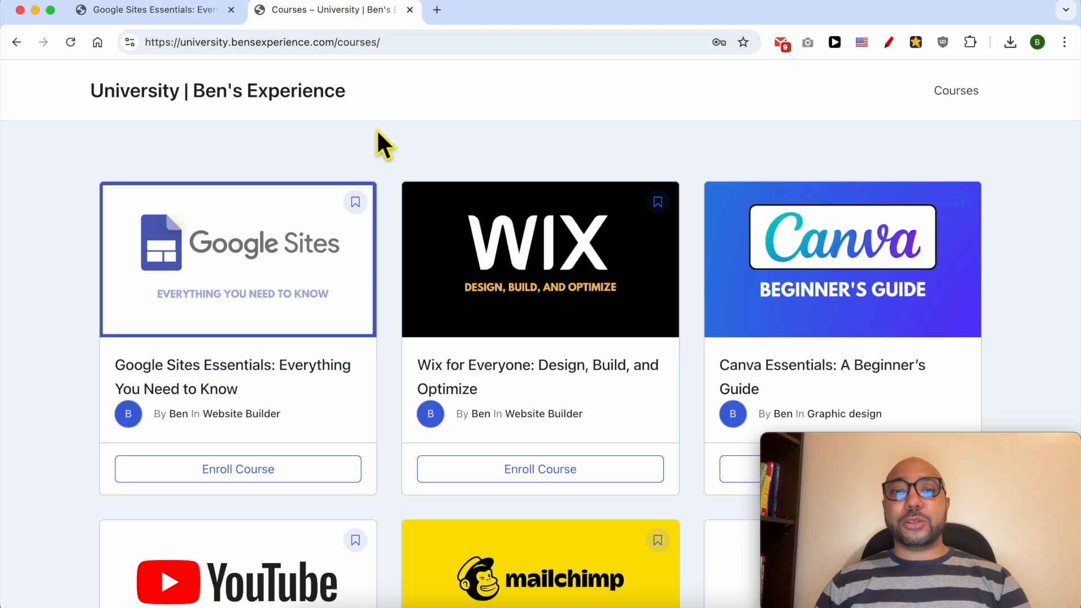
scroll(down, 3)
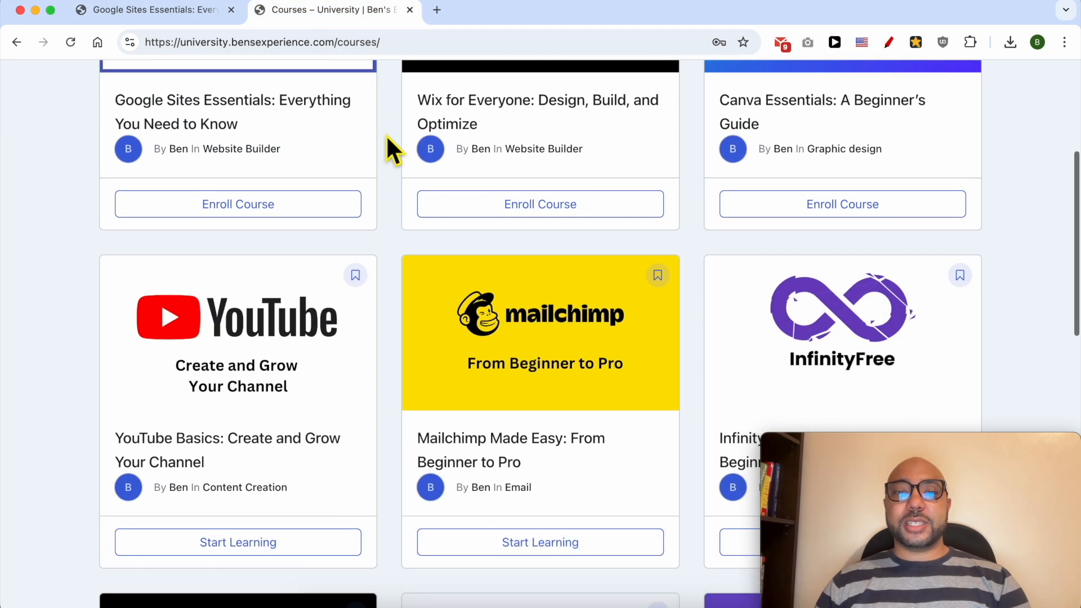
scroll(down, 3)
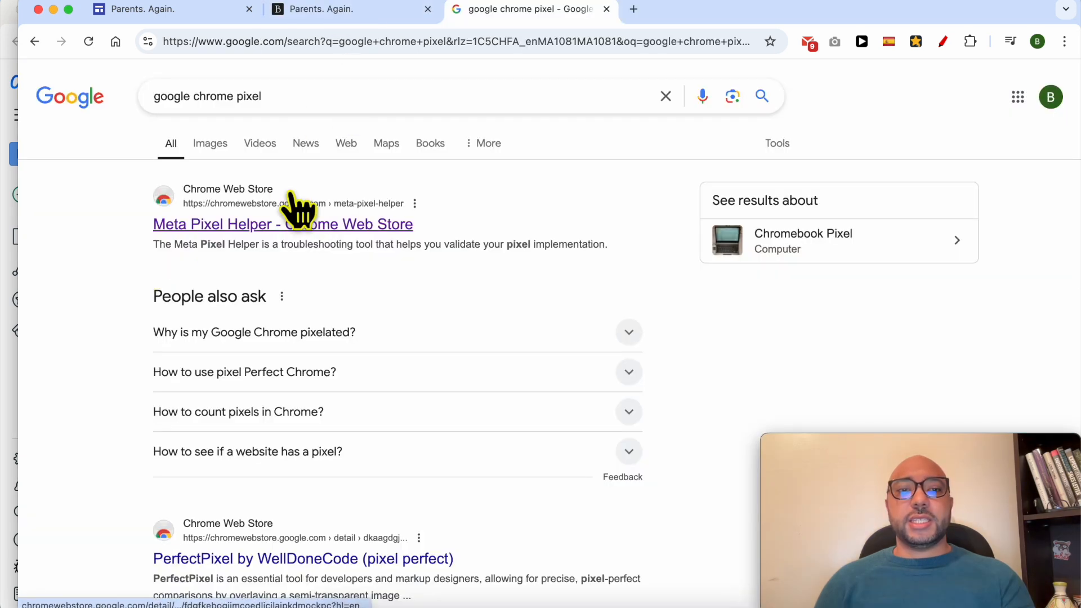
mouse_move(296, 227)
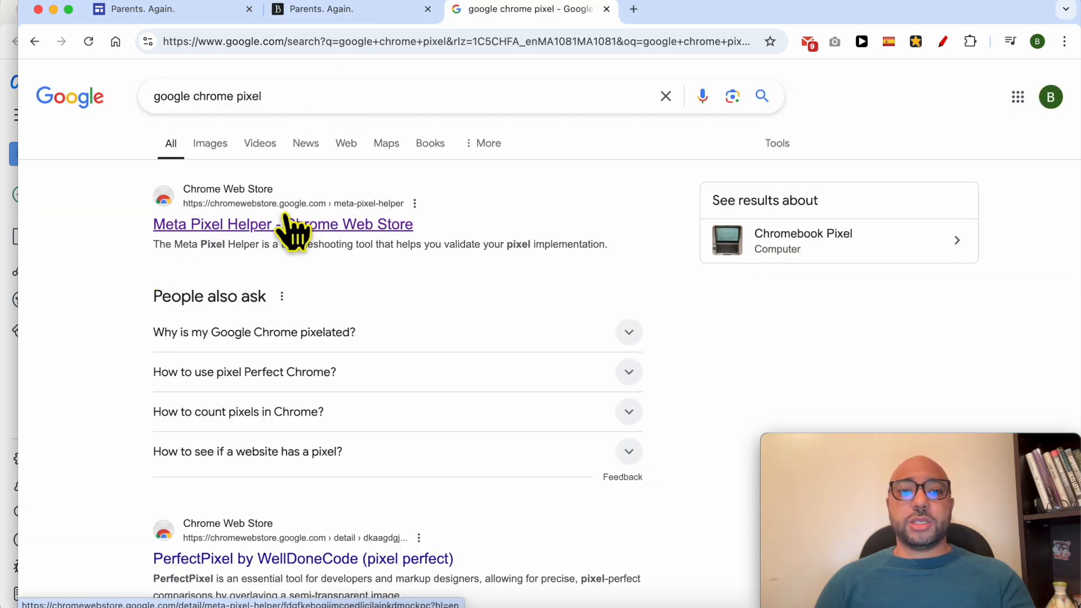
Step: Open the Meta Pixel Helper Chrome Web Store listing and return to the published site
click(213, 224)
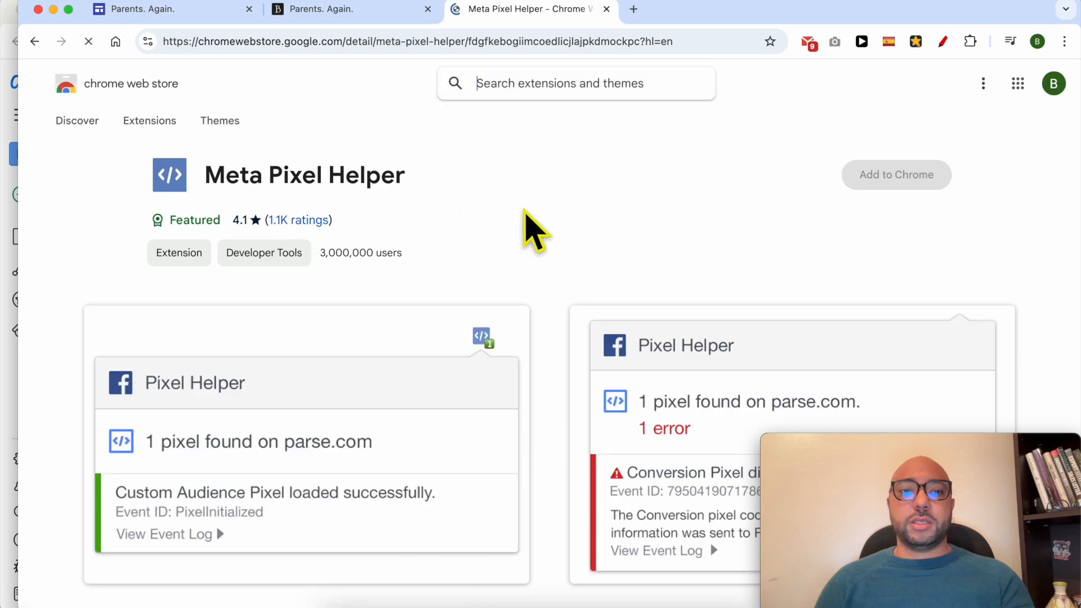
click(895, 175)
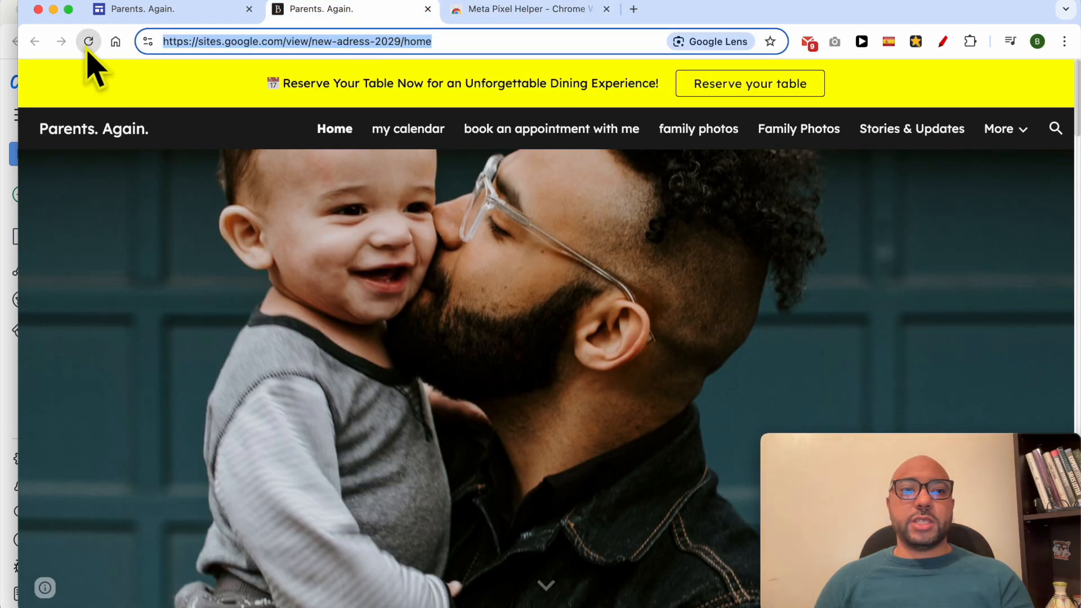
Step: Reload the live site and check Meta Pixel Helper reports one pixel with a PageView
click(970, 41)
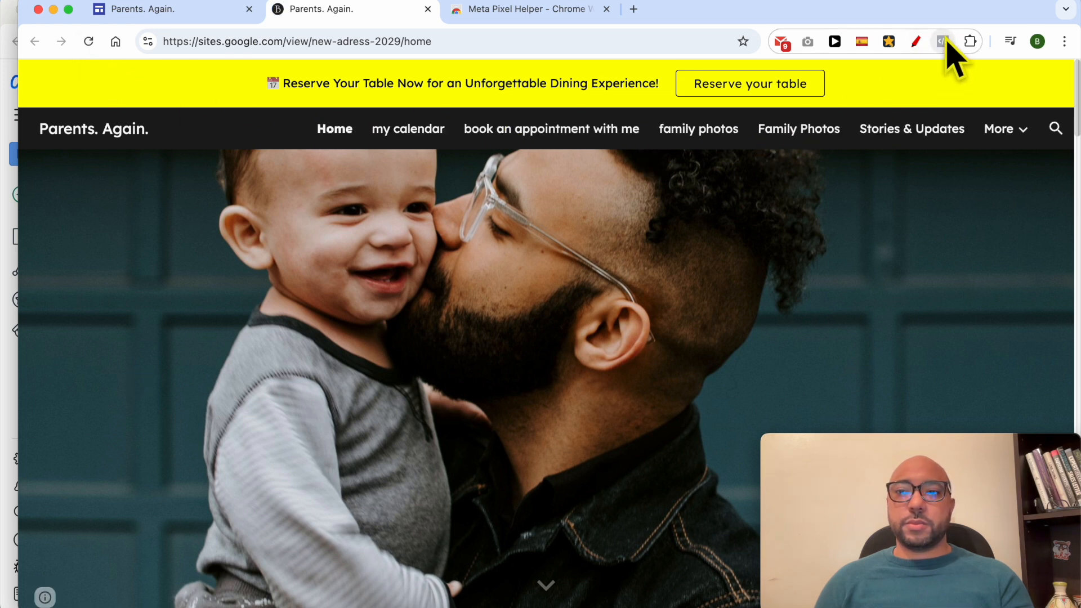
click(941, 41)
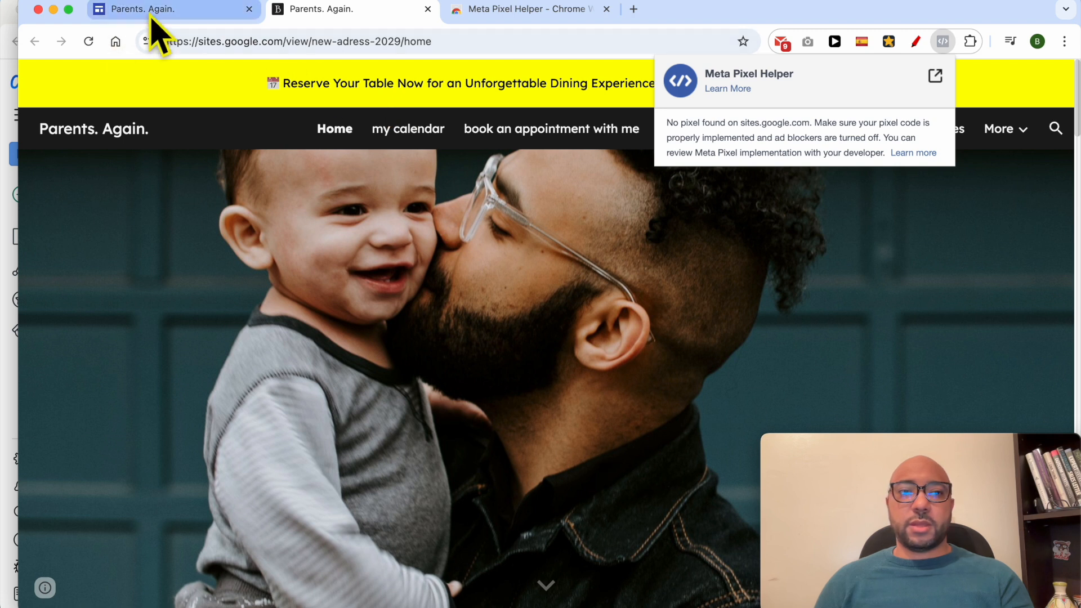
click(941, 42)
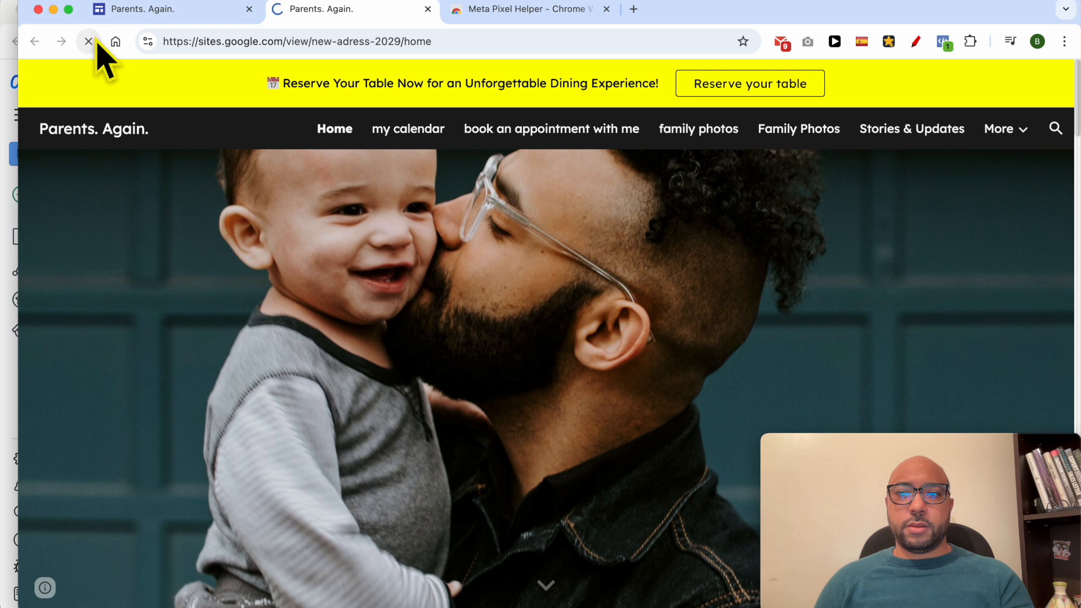
click(942, 41)
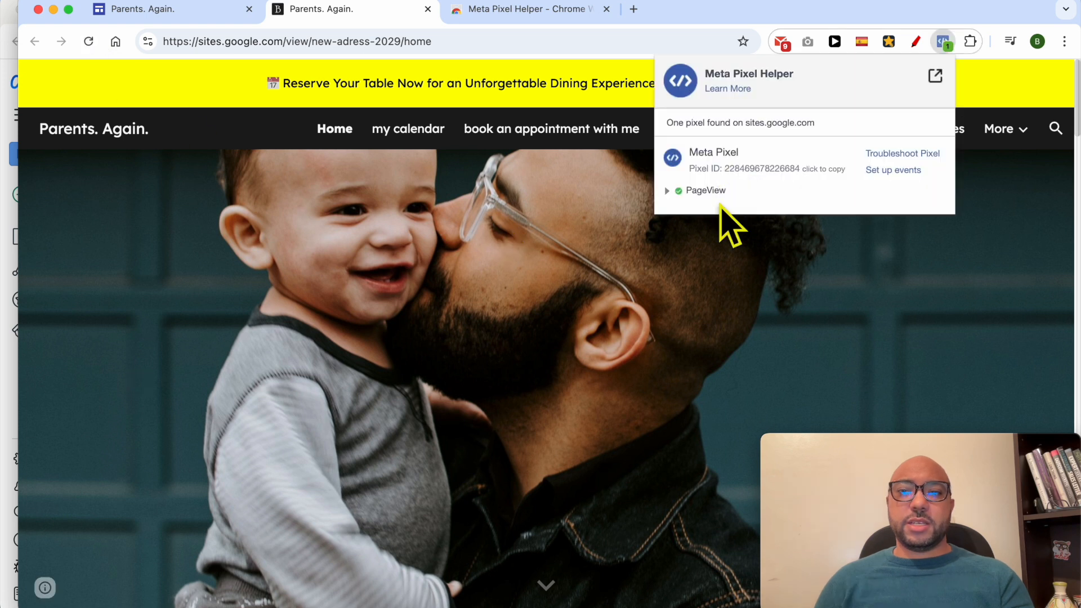
mouse_move(724, 193)
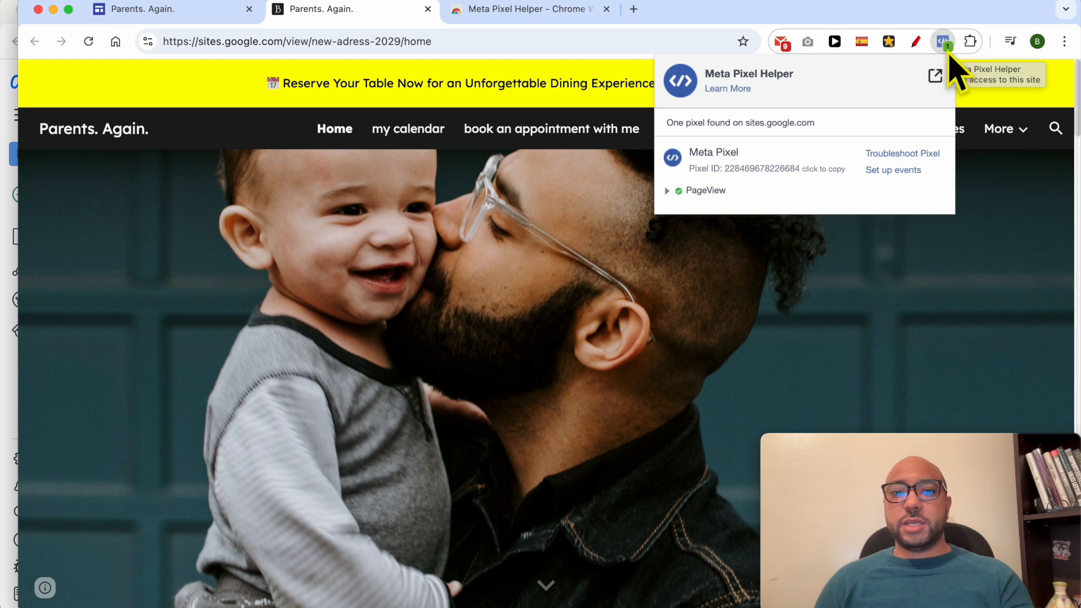
mouse_move(589, 245)
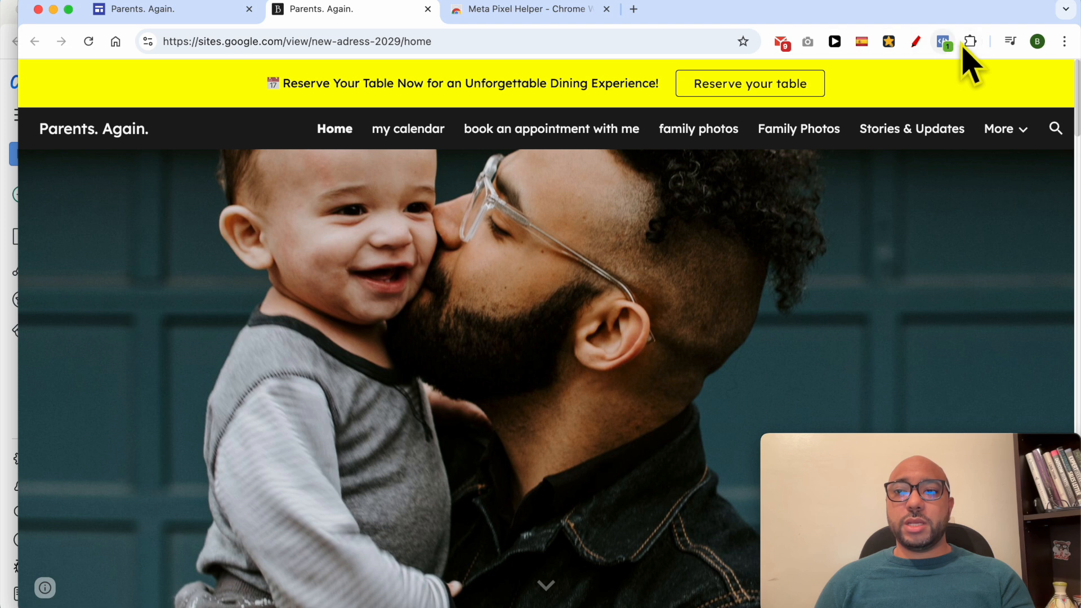
mouse_move(971, 42)
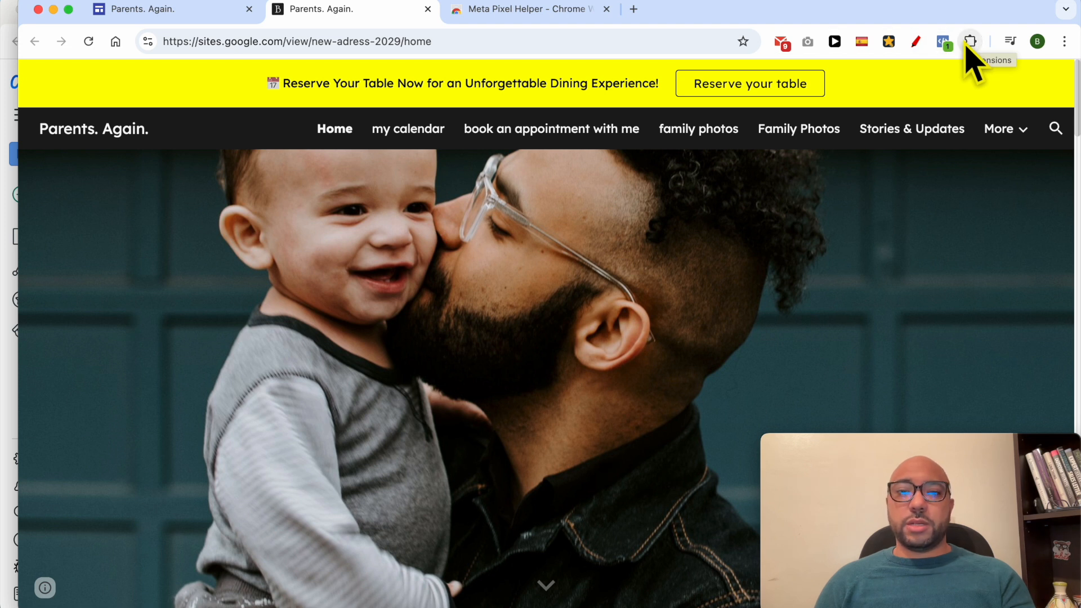